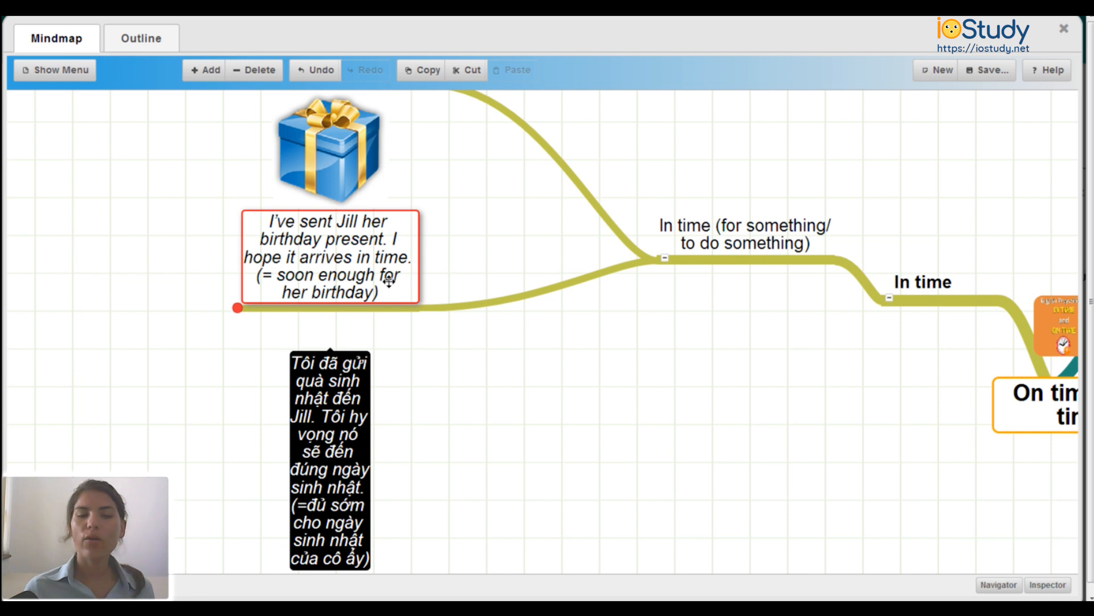
Show the Outline view of the 'On time & in time' grammar notes under Prepositions
left_click(140, 37)
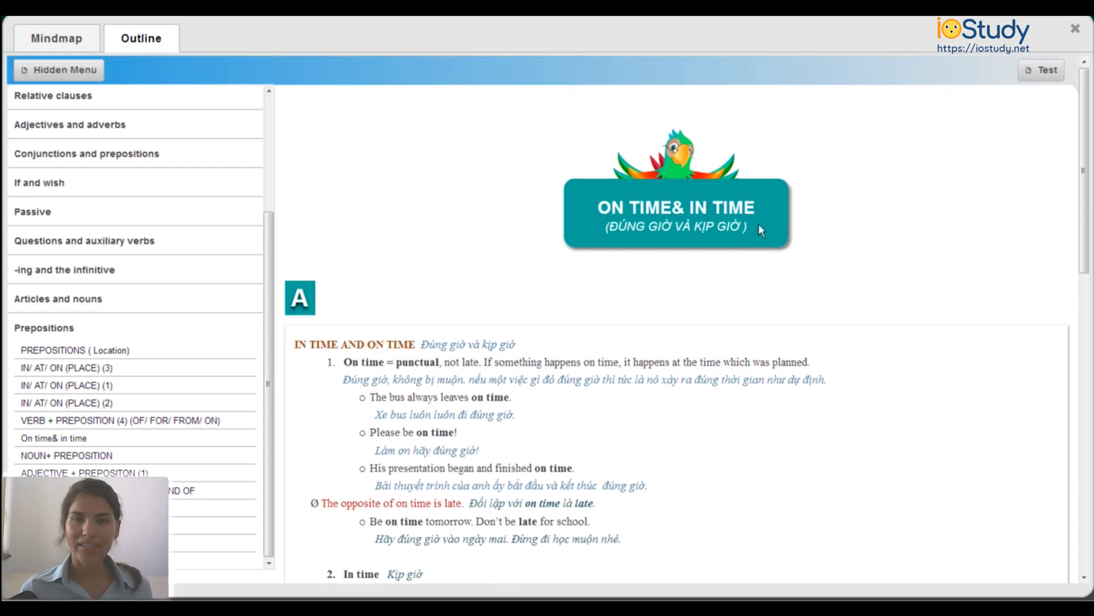